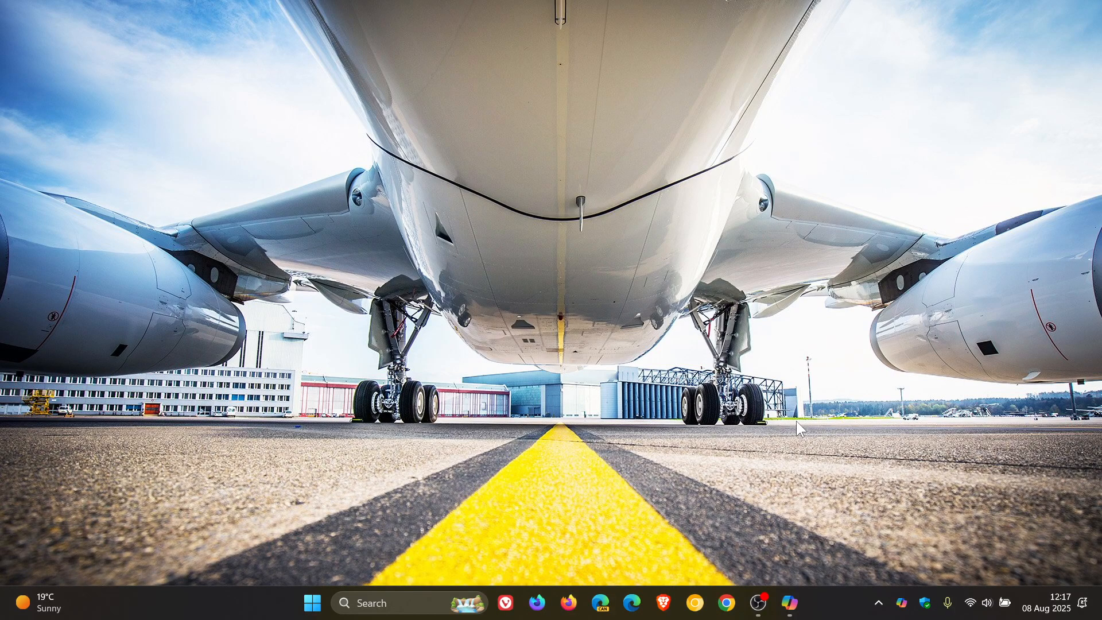
Launch the Copilot app from the taskbar to its welcome screen
{"action": "left_click", "coordinate": [790, 602]}
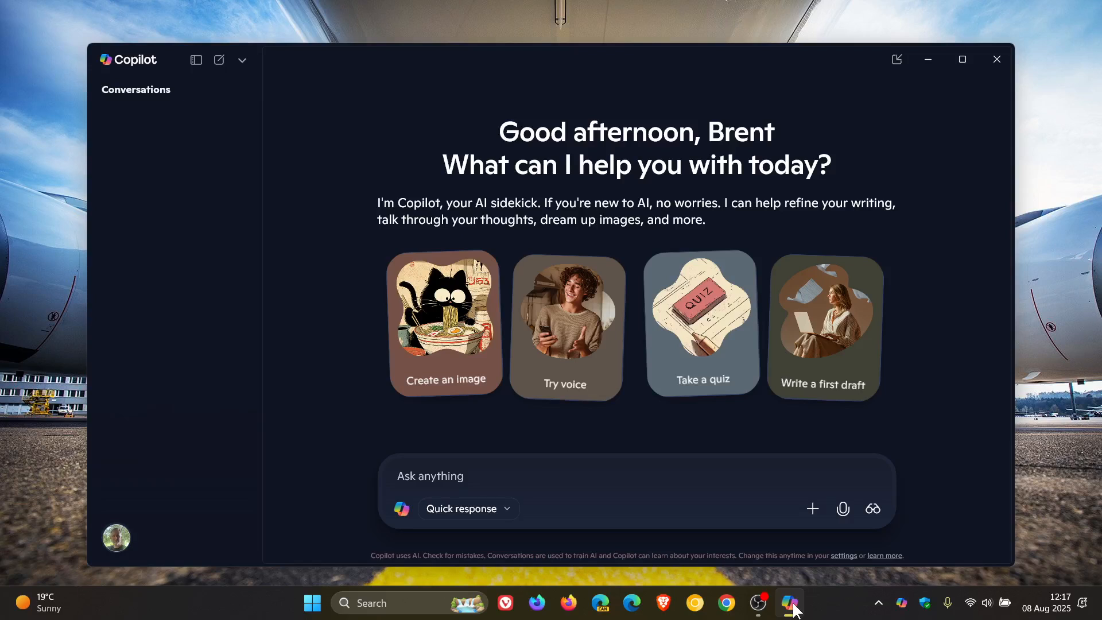
{"action": "mouse_move", "coordinate": [881, 268]}
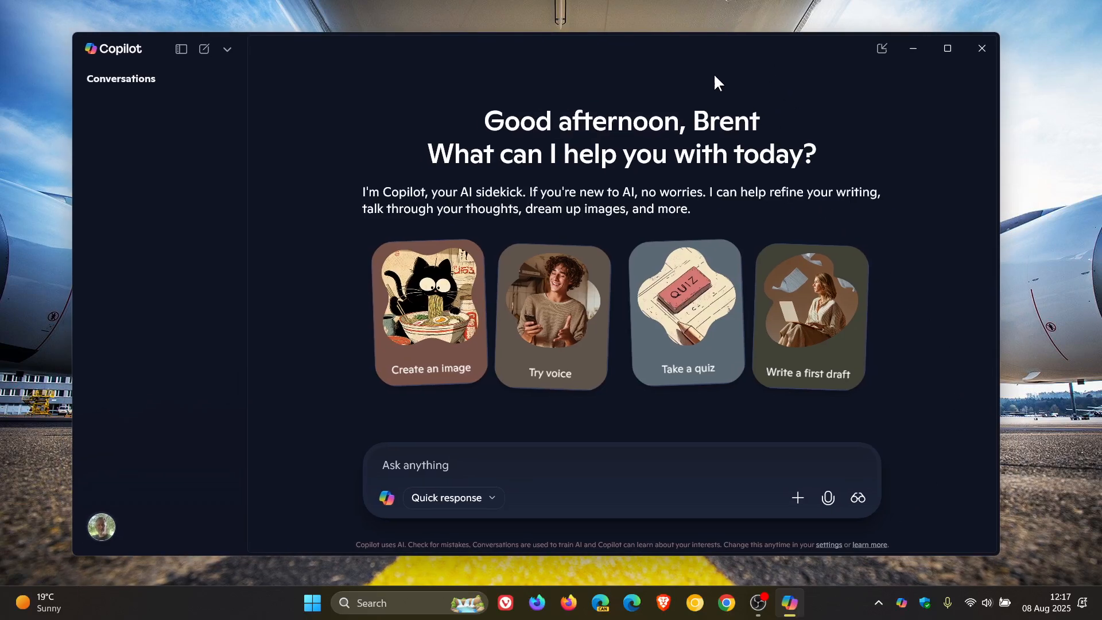
Switch the response mode from Quick response to Smart (GPT-5)
{"action": "left_click", "coordinate": [452, 497]}
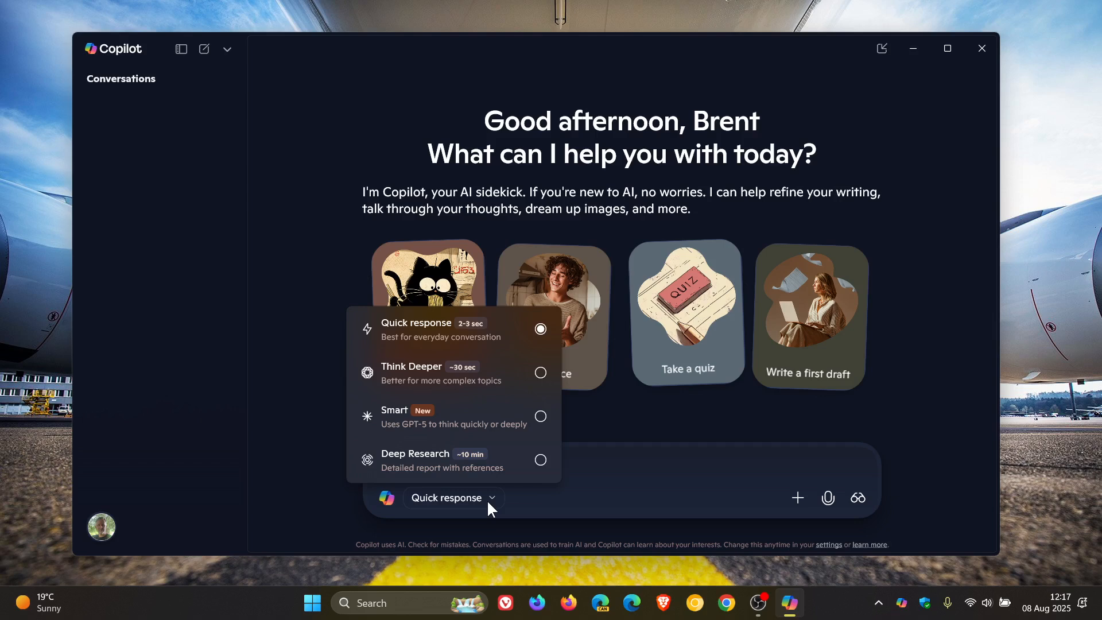
{"action": "mouse_move", "coordinate": [478, 476]}
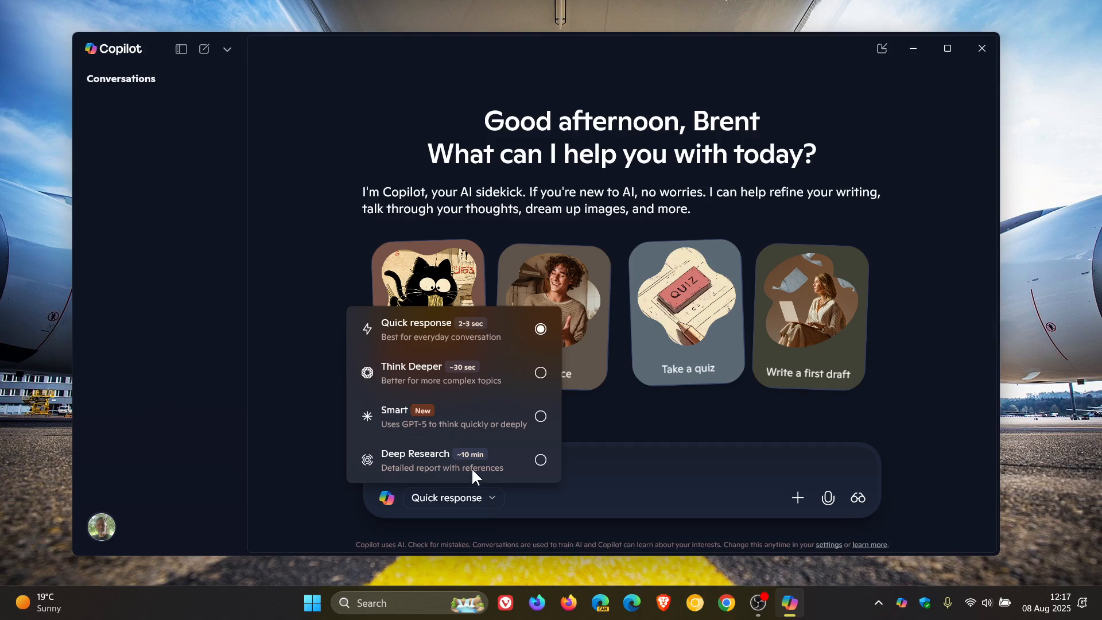
{"action": "mouse_move", "coordinate": [452, 441]}
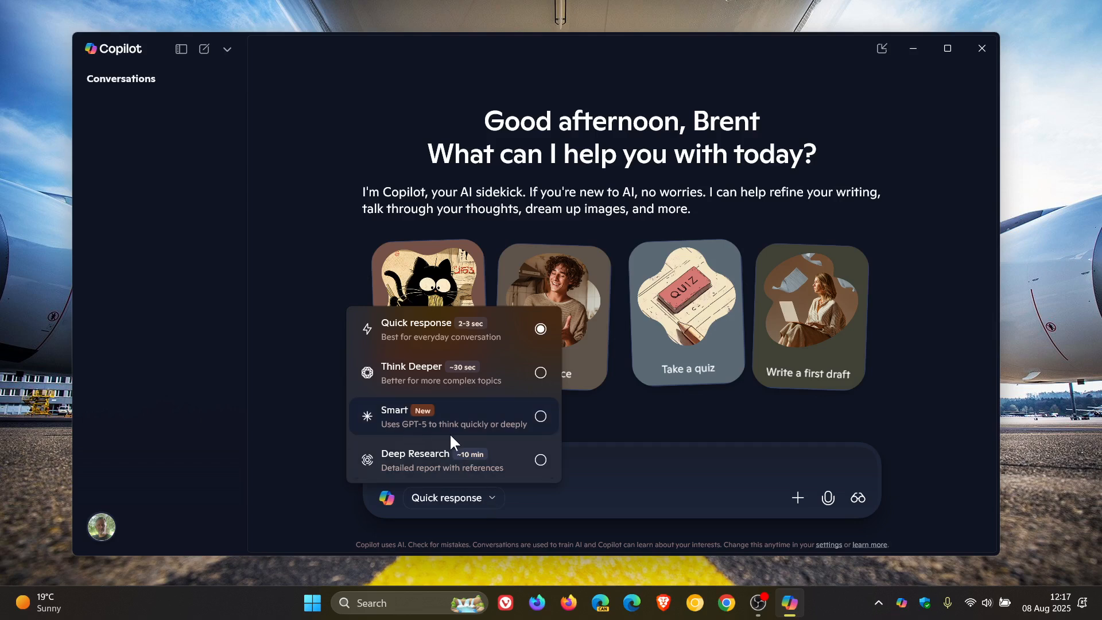
{"action": "mouse_move", "coordinate": [541, 422]}
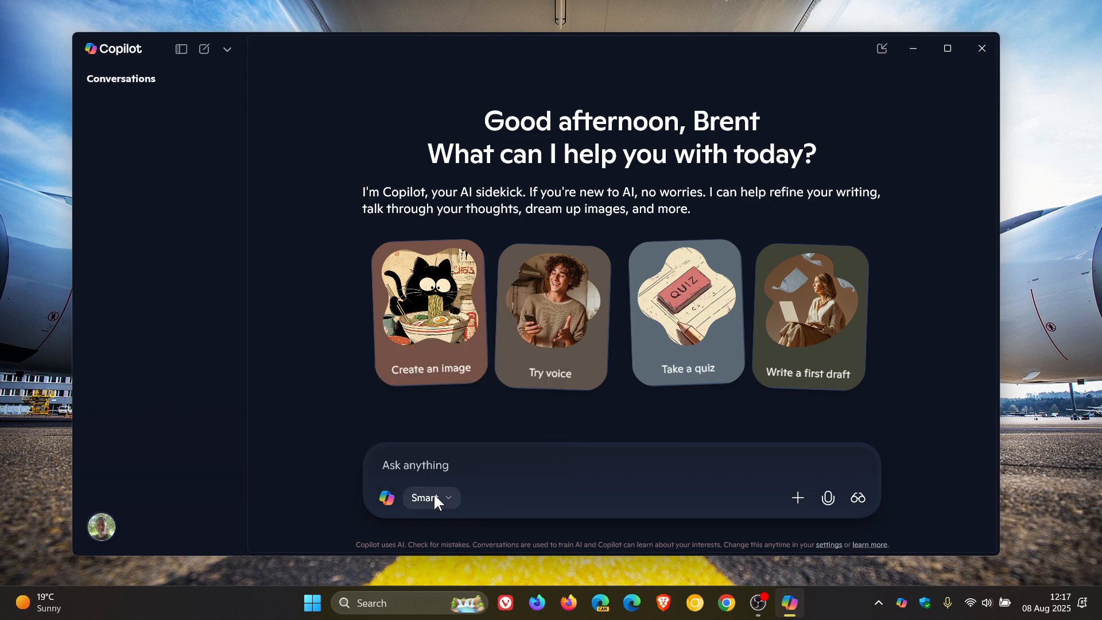
{"action": "left_click", "coordinate": [429, 497]}
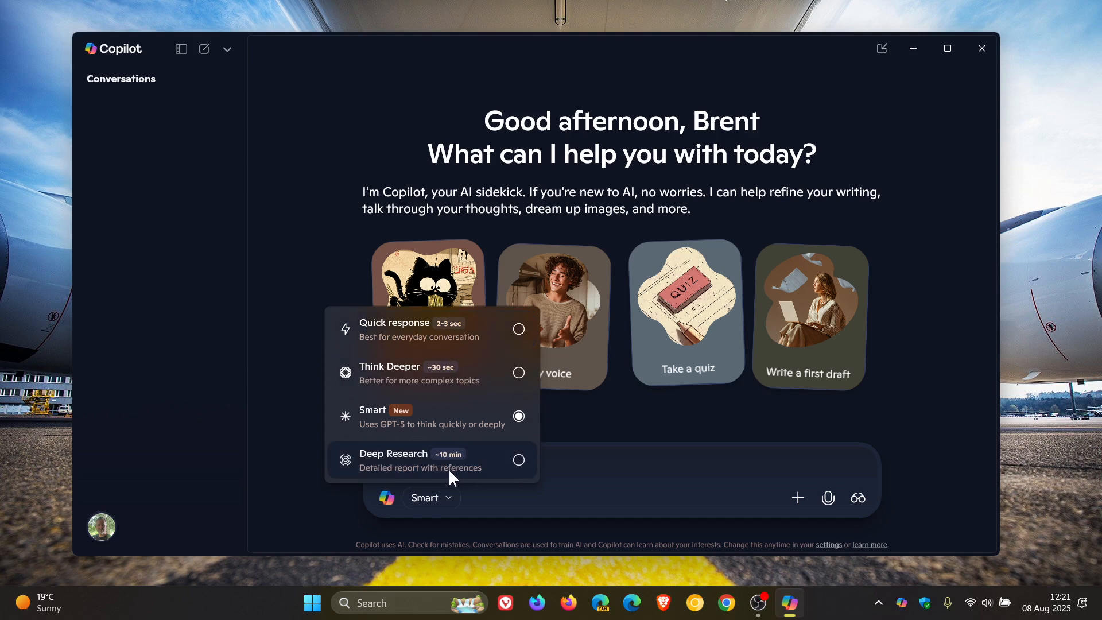
{"action": "mouse_move", "coordinate": [450, 410]}
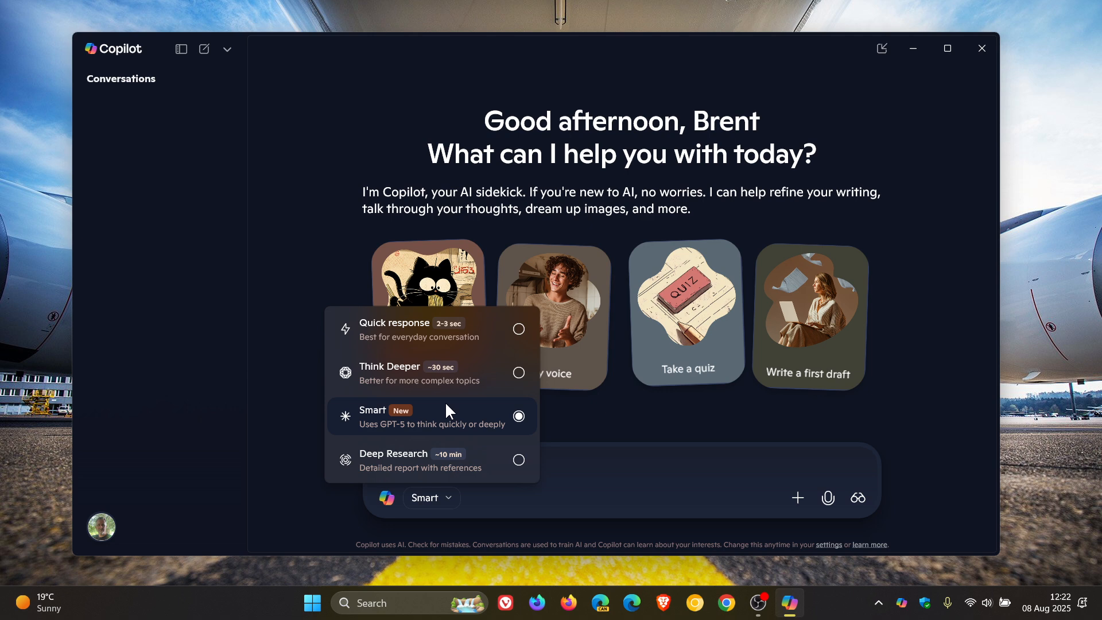
{"action": "mouse_move", "coordinate": [456, 415]}
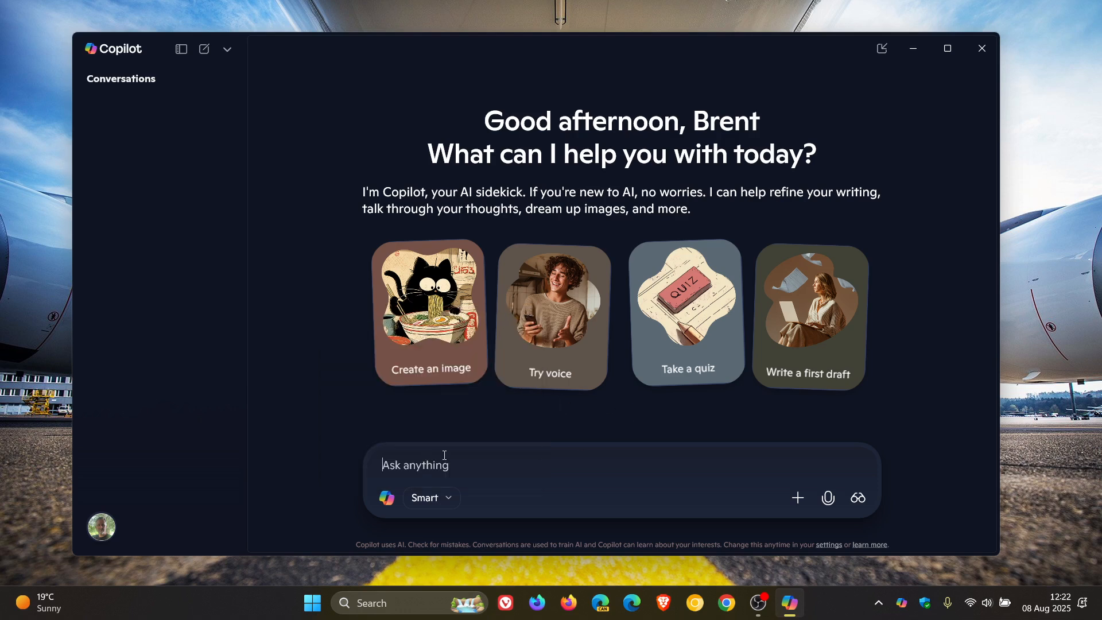
Send the prompt 'gpt-5' in Smart mode and read through the sourced GPT-5 overview
{"action": "type", "text": "gpt-"}
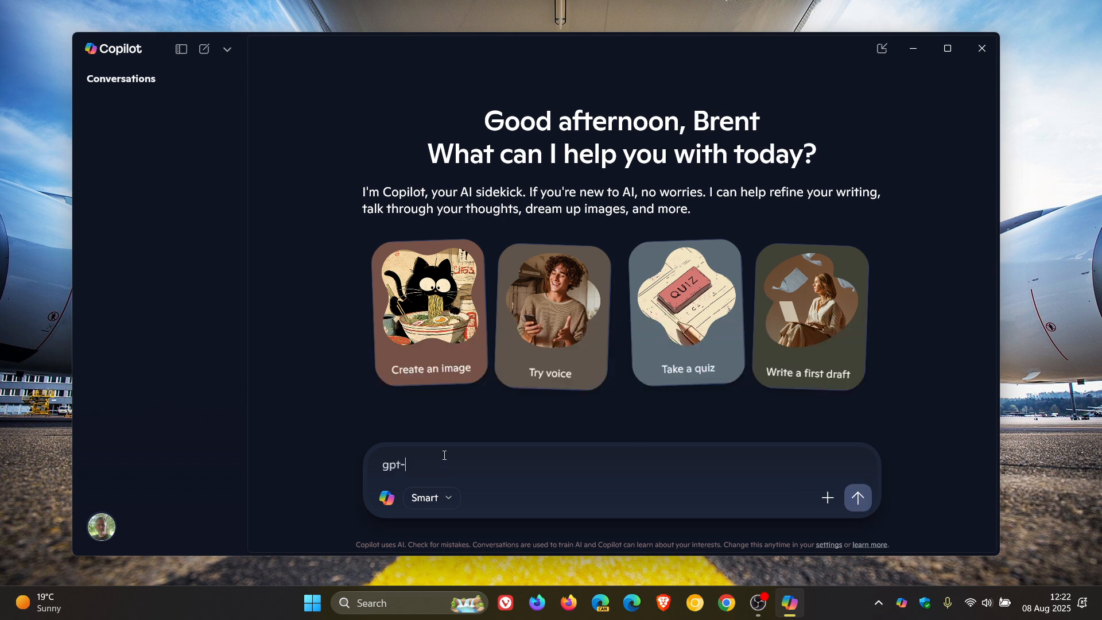
{"action": "left_click", "coordinate": [856, 497]}
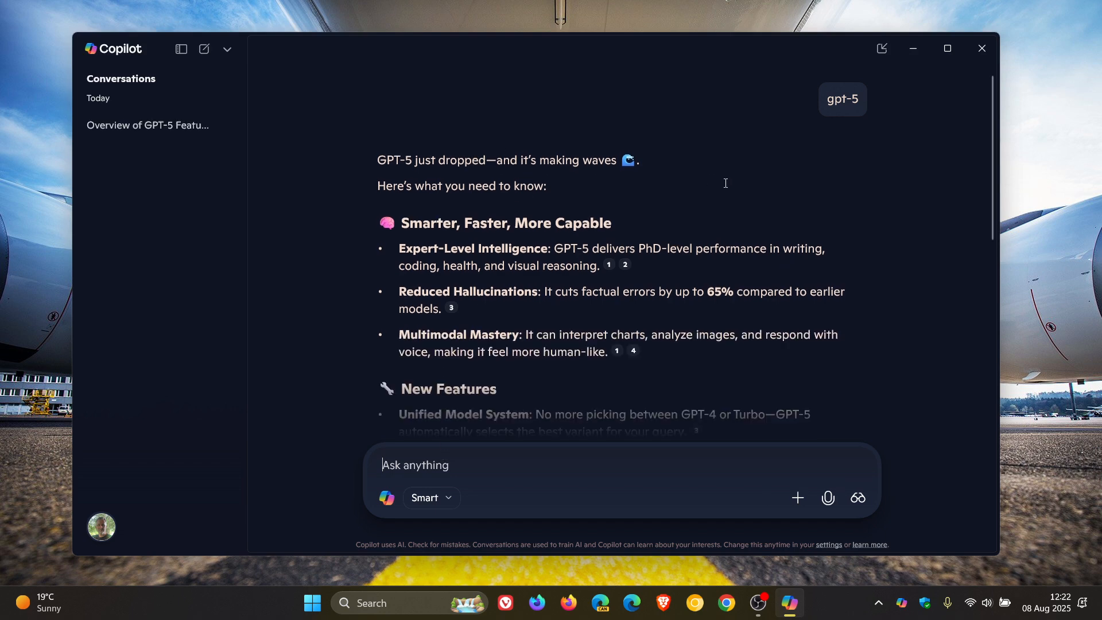
{"action": "scroll", "scroll_direction": "down", "scroll_amount": 3}
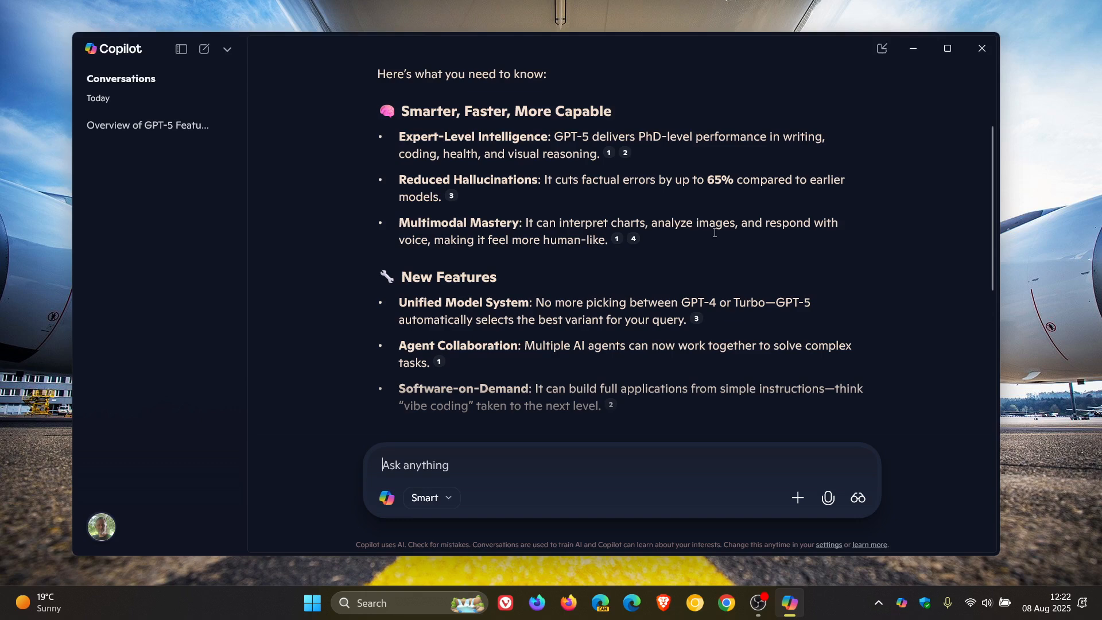
{"action": "scroll", "scroll_direction": "down", "scroll_amount": 3}
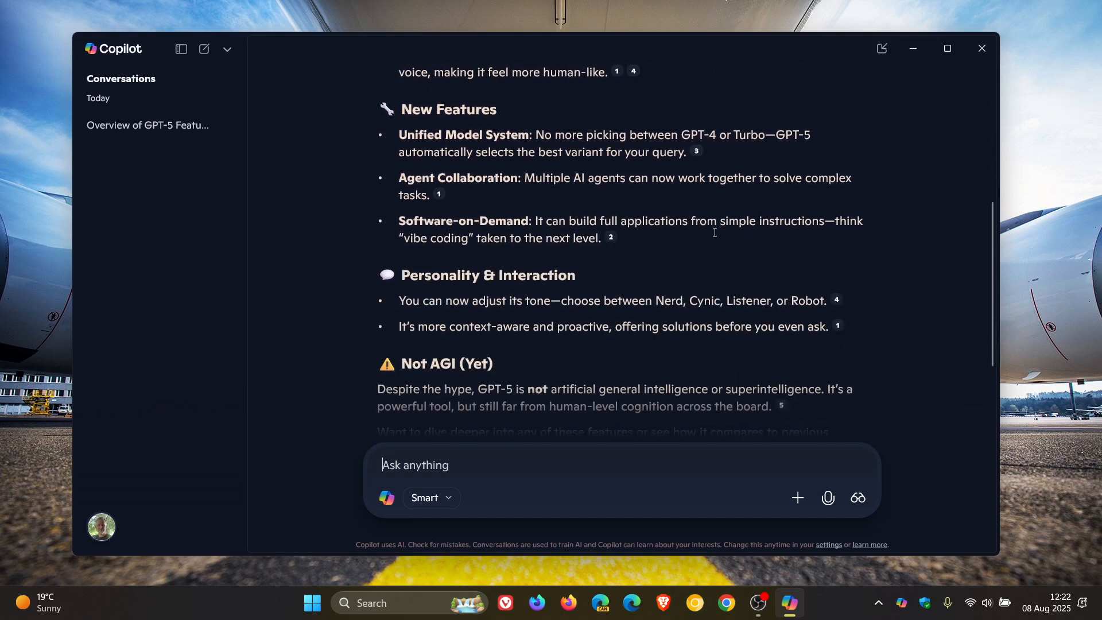
{"action": "scroll", "scroll_direction": "down", "scroll_amount": 3}
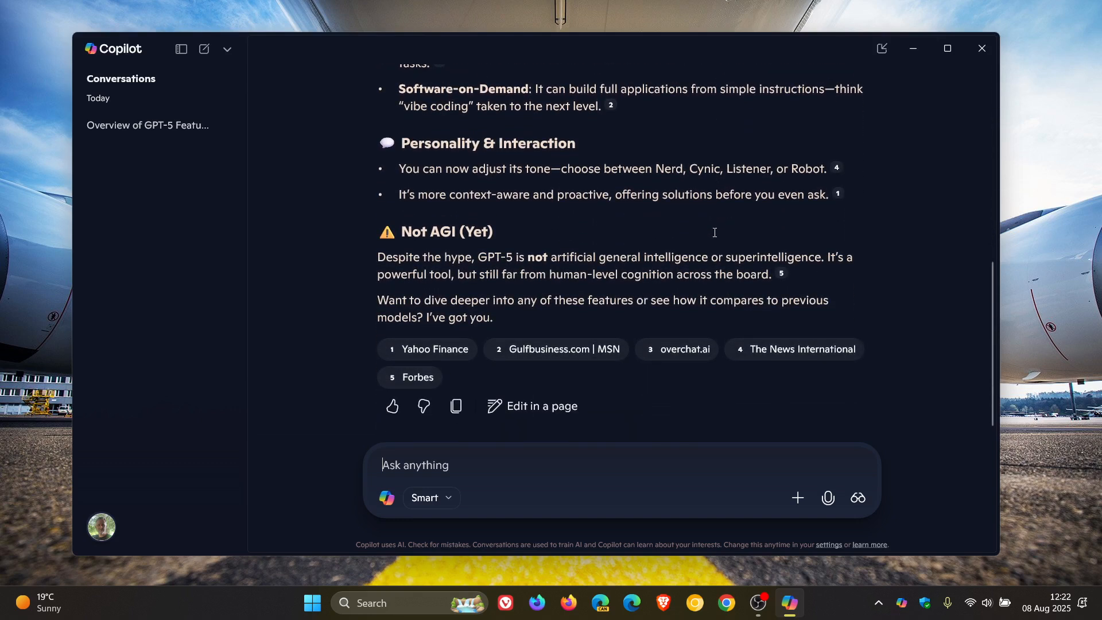
{"action": "scroll", "scroll_direction": "up", "scroll_amount": 3}
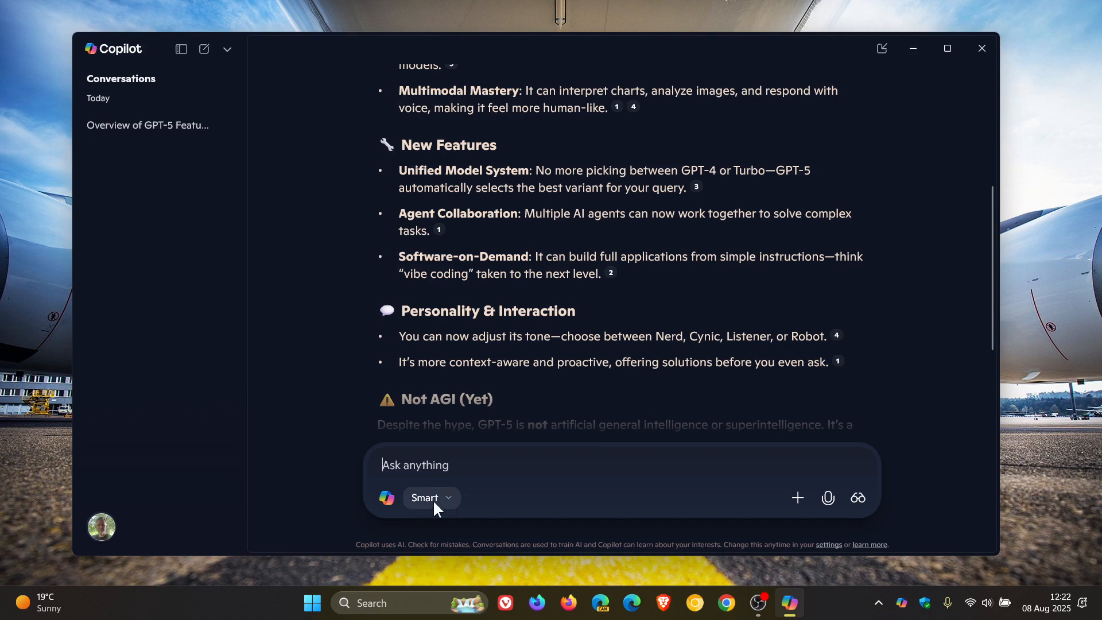
Reopen the response-mode list showing Smart still selected
{"action": "left_click", "coordinate": [429, 497]}
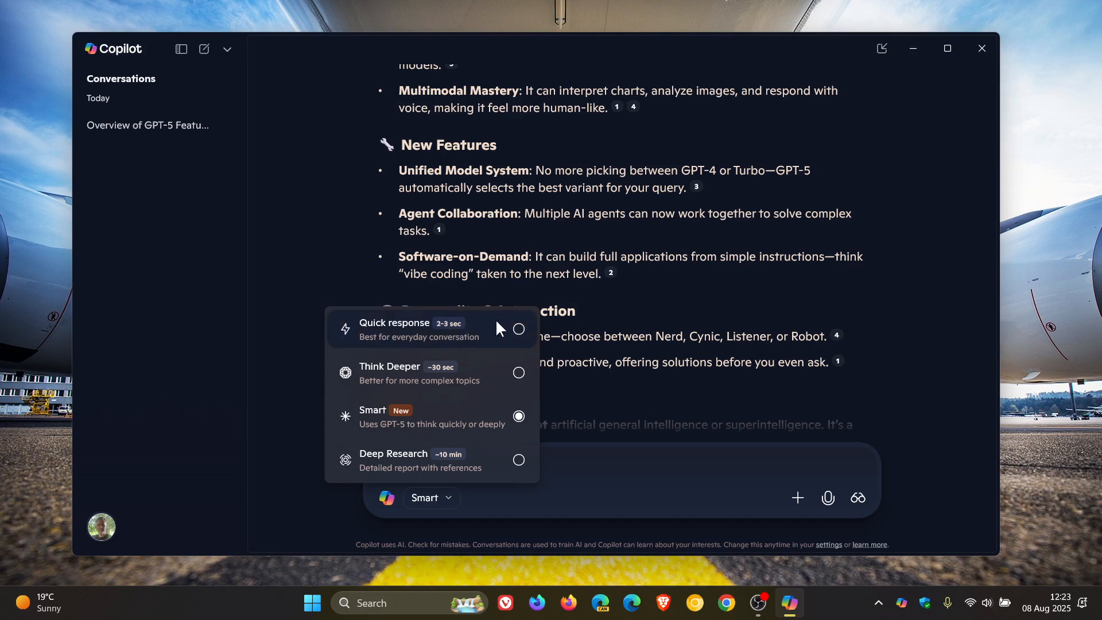
{"action": "mouse_move", "coordinate": [511, 482]}
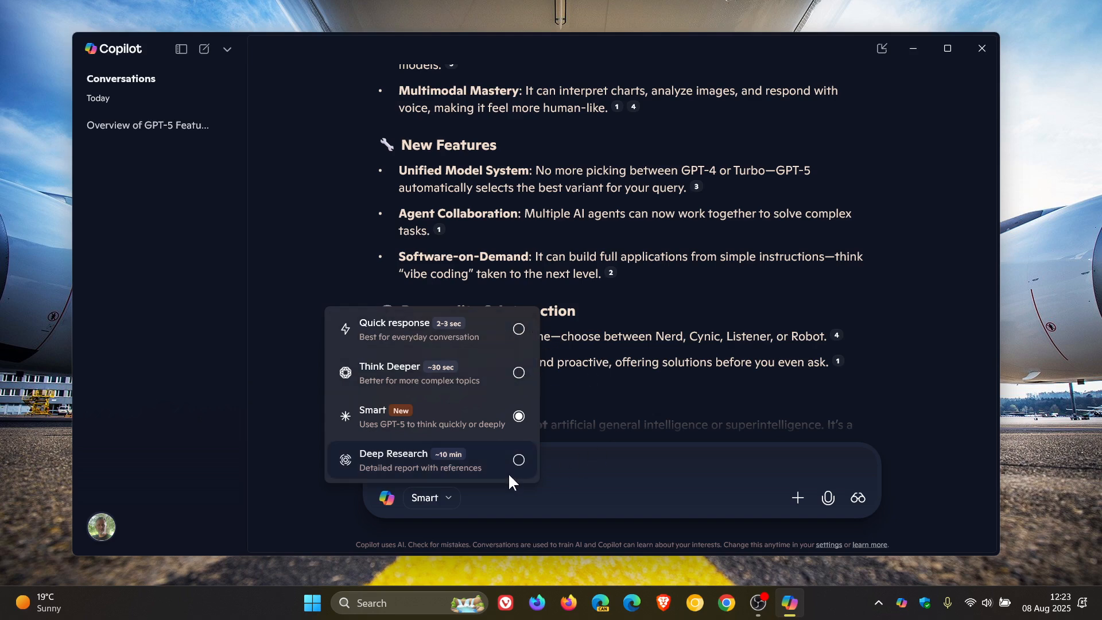
{"action": "mouse_move", "coordinate": [434, 467]}
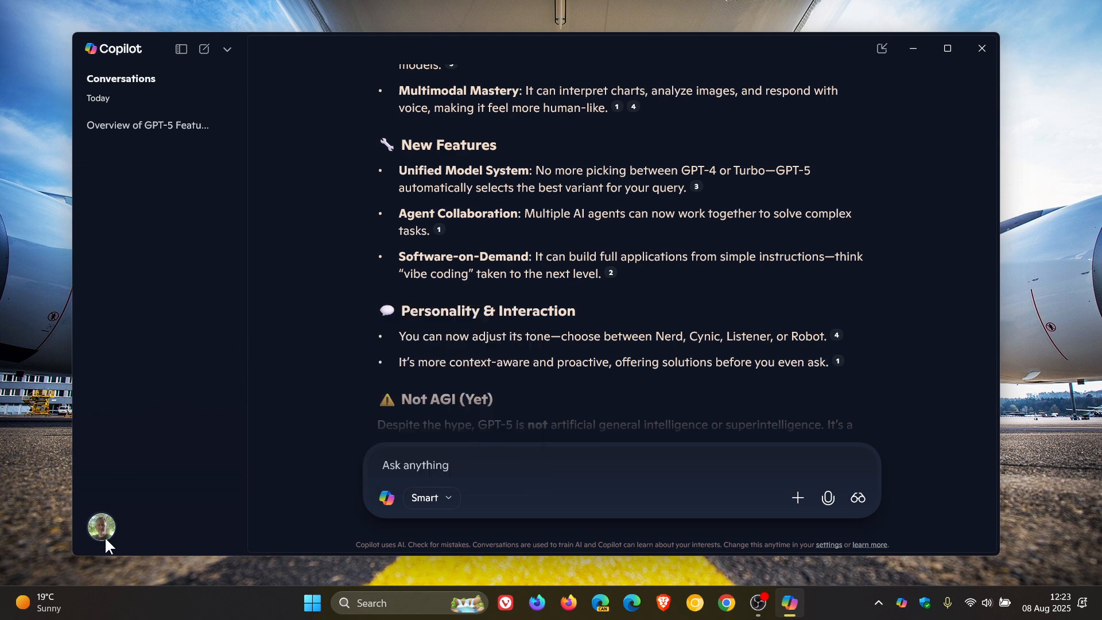
{"action": "mouse_move", "coordinate": [708, 343]}
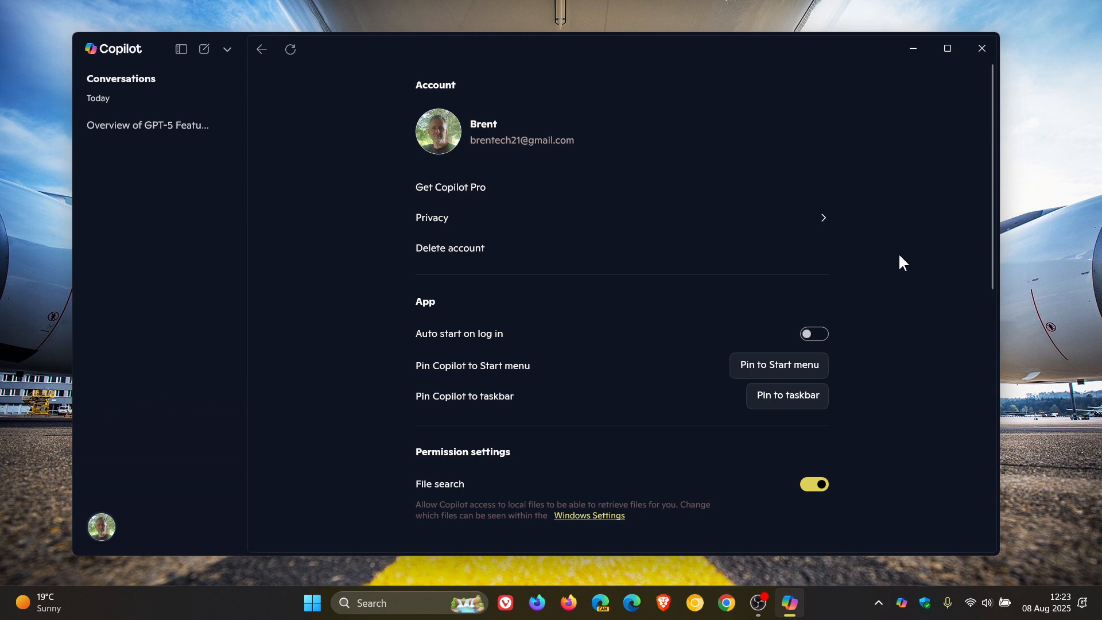
Maximize the window, browse the settings page, and return to the GPT-5 conversation
{"action": "left_click", "coordinate": [947, 48]}
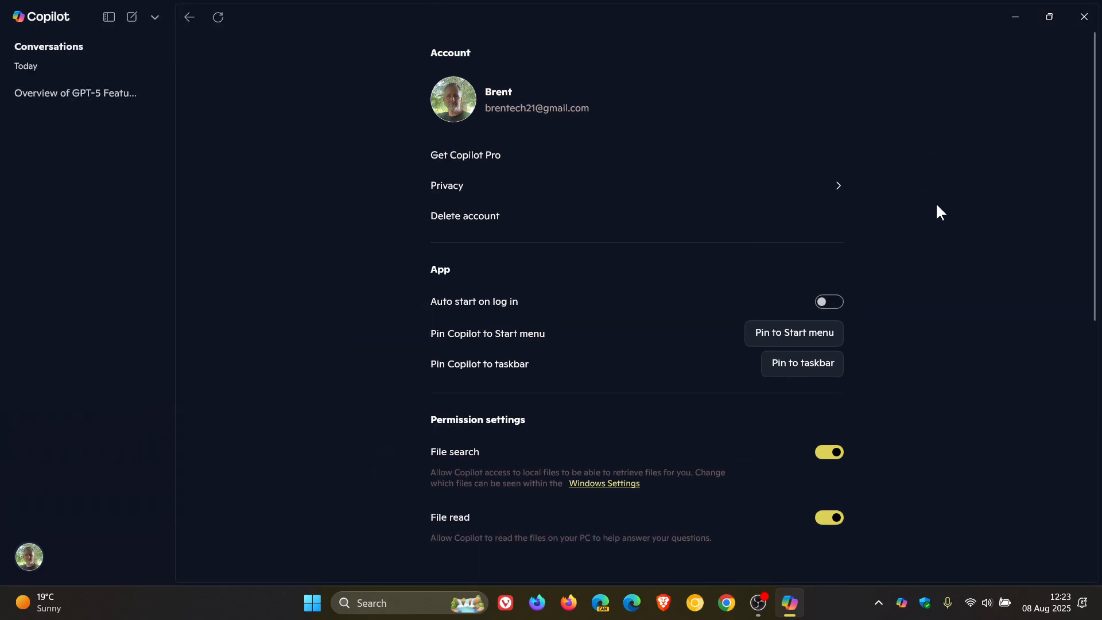
{"action": "scroll", "scroll_direction": "down", "scroll_amount": 3}
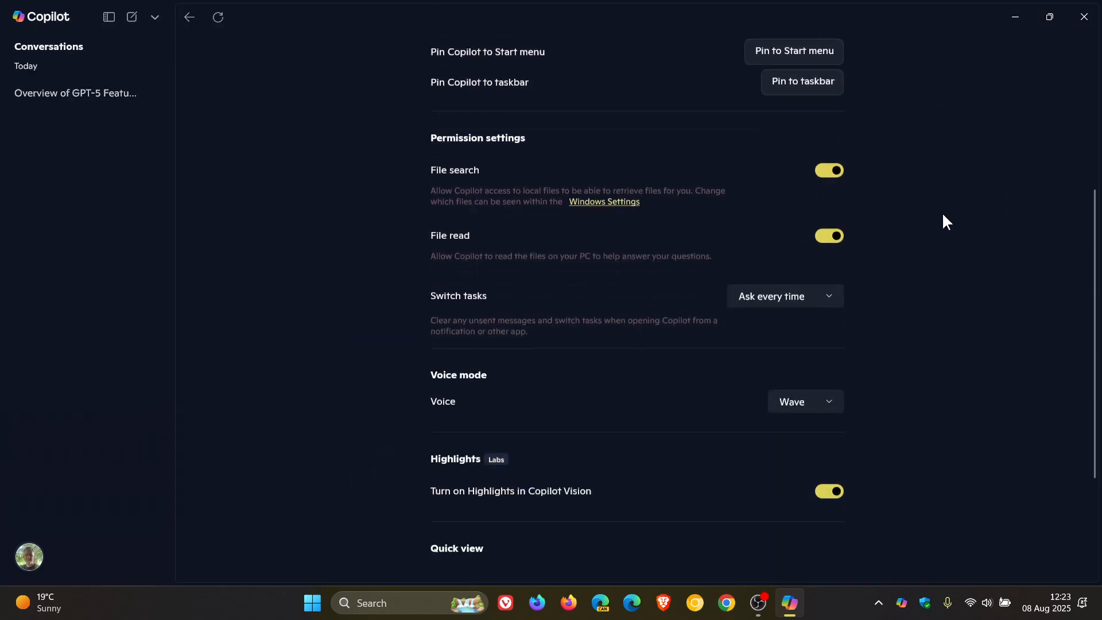
{"action": "scroll", "scroll_direction": "down", "scroll_amount": 3}
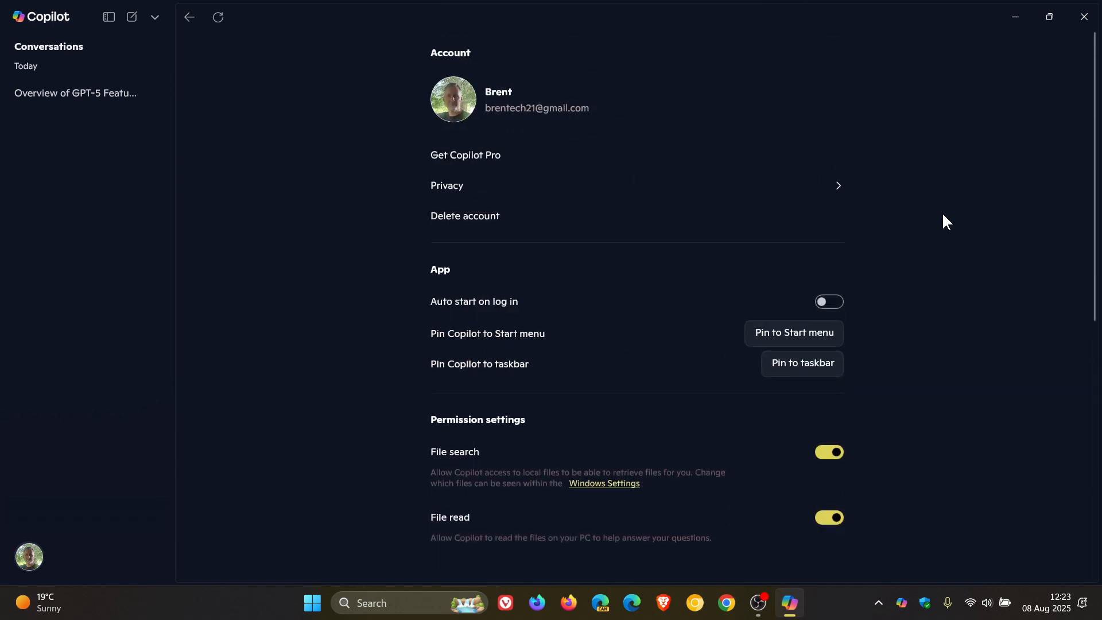
{"action": "mouse_move", "coordinate": [944, 195]}
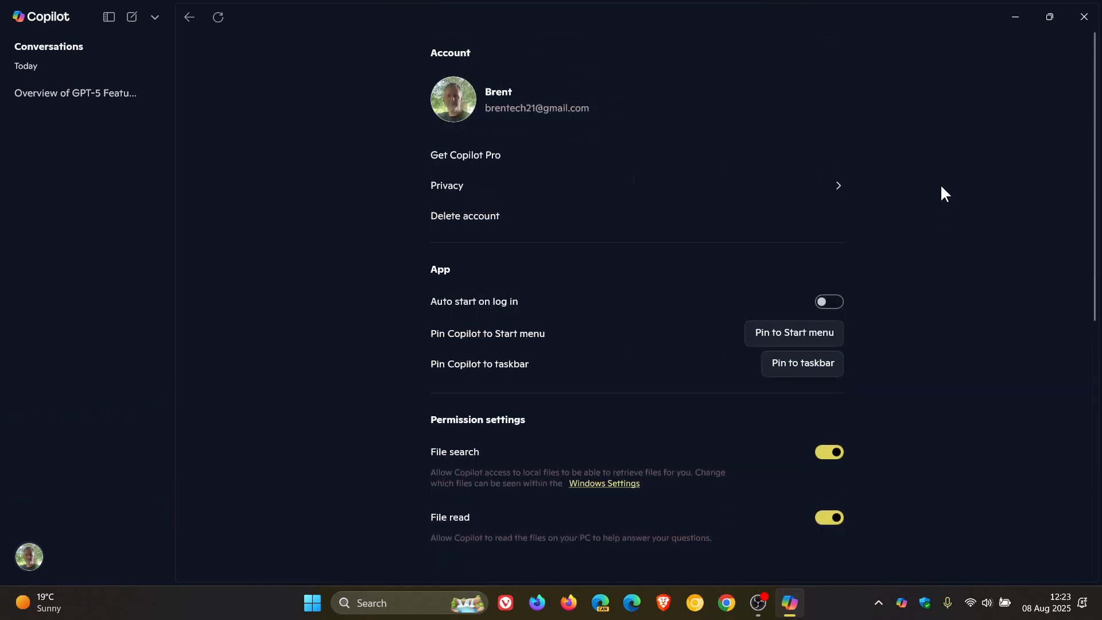
{"action": "left_click", "coordinate": [187, 17]}
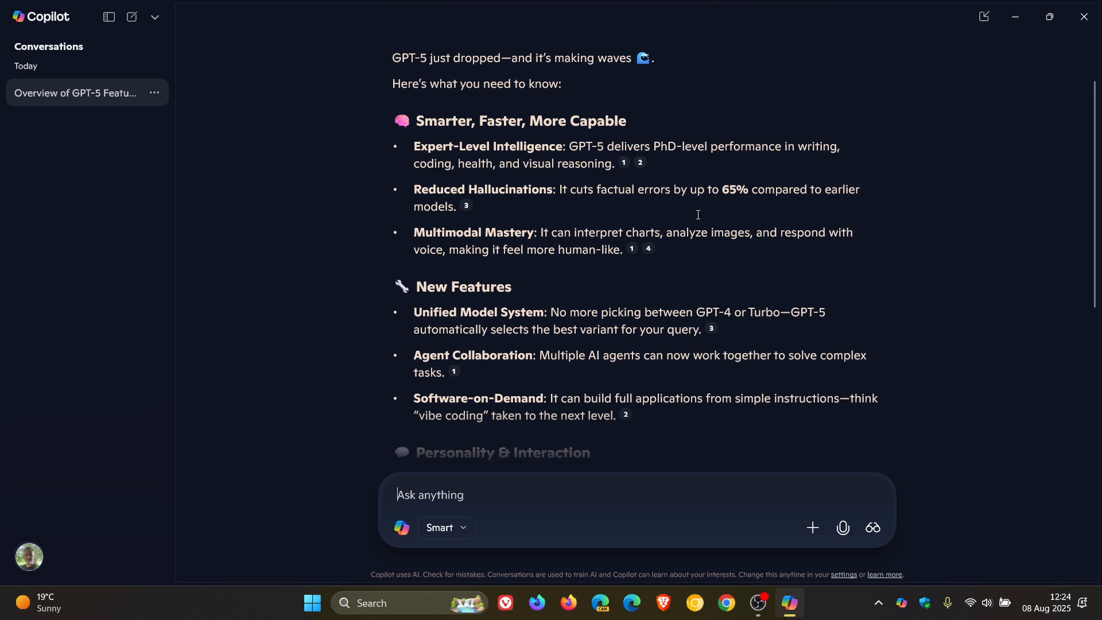
{"action": "mouse_move", "coordinate": [696, 211]}
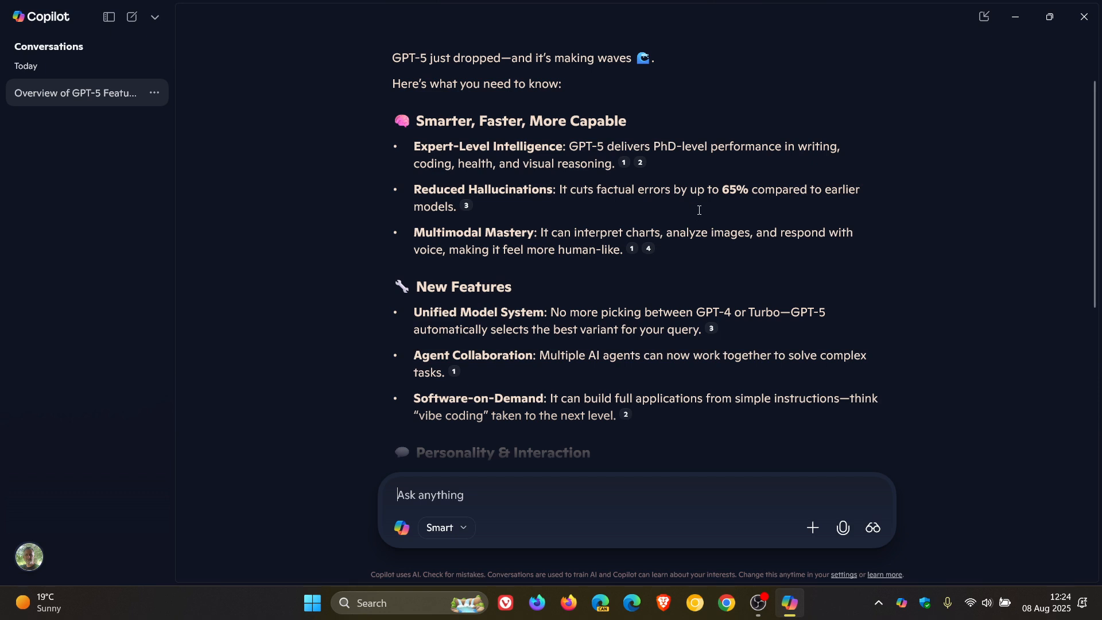
{"action": "mouse_move", "coordinate": [708, 206]}
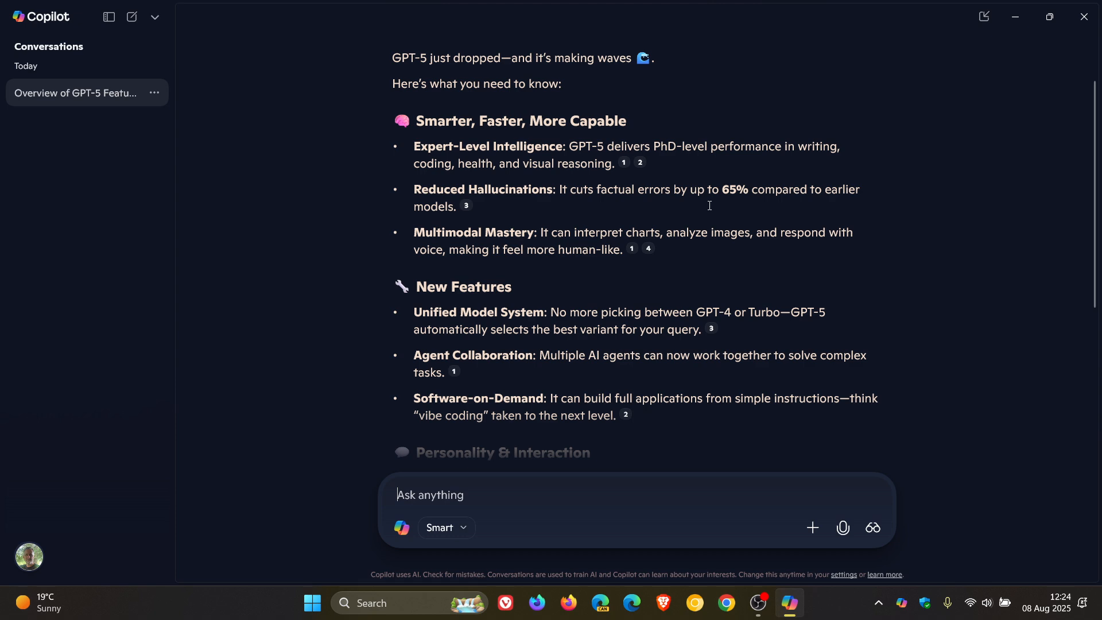
{"action": "mouse_move", "coordinate": [793, 216]}
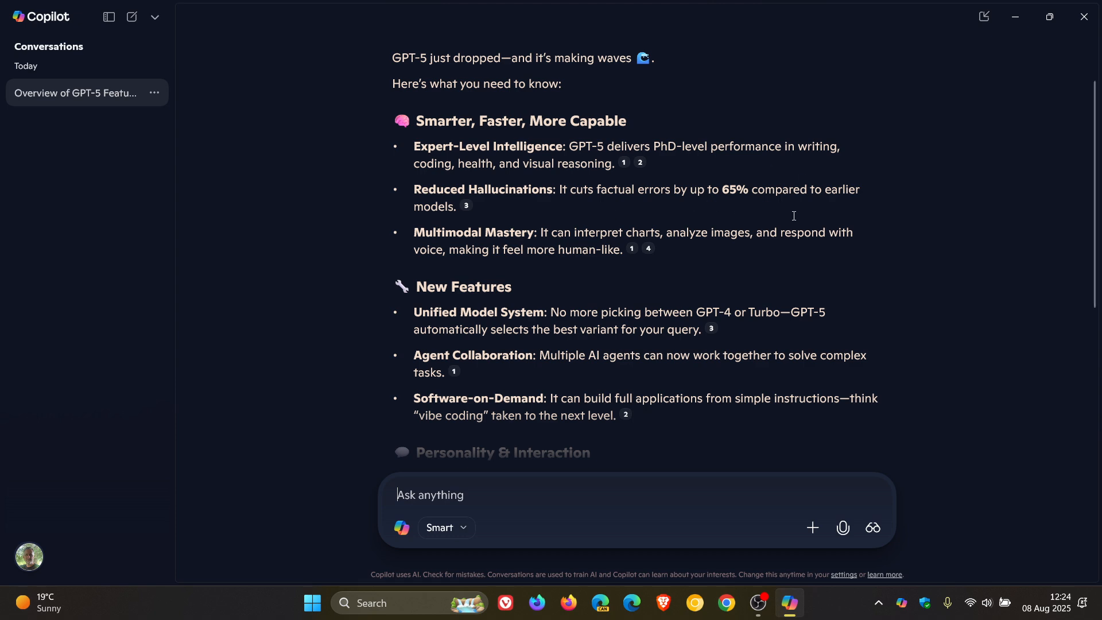
{"action": "mouse_move", "coordinate": [807, 217]}
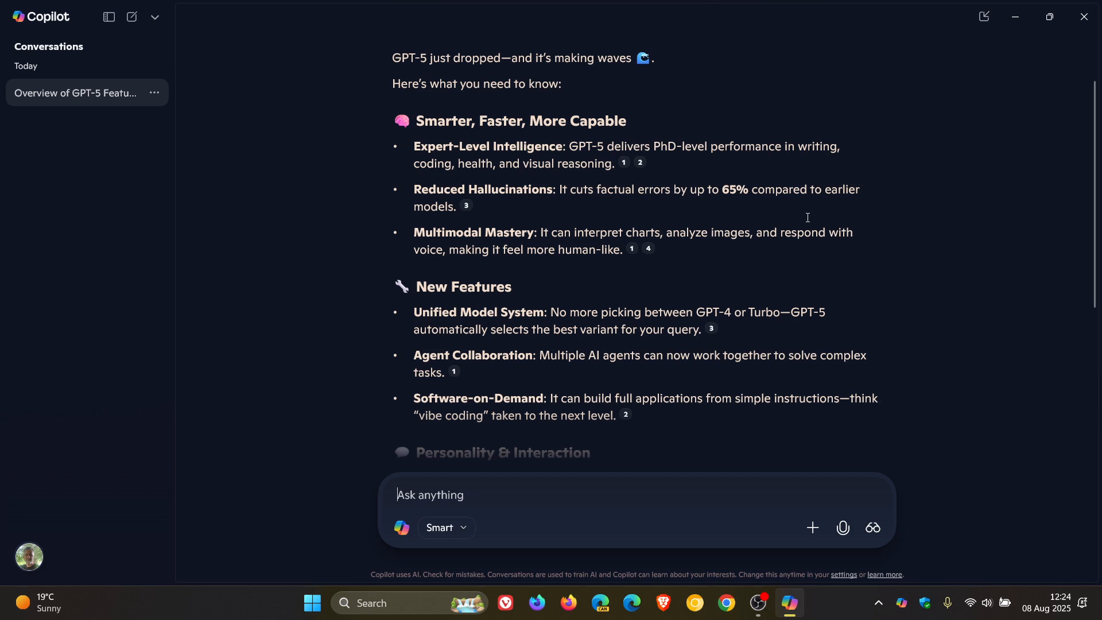
{"action": "mouse_move", "coordinate": [891, 211]}
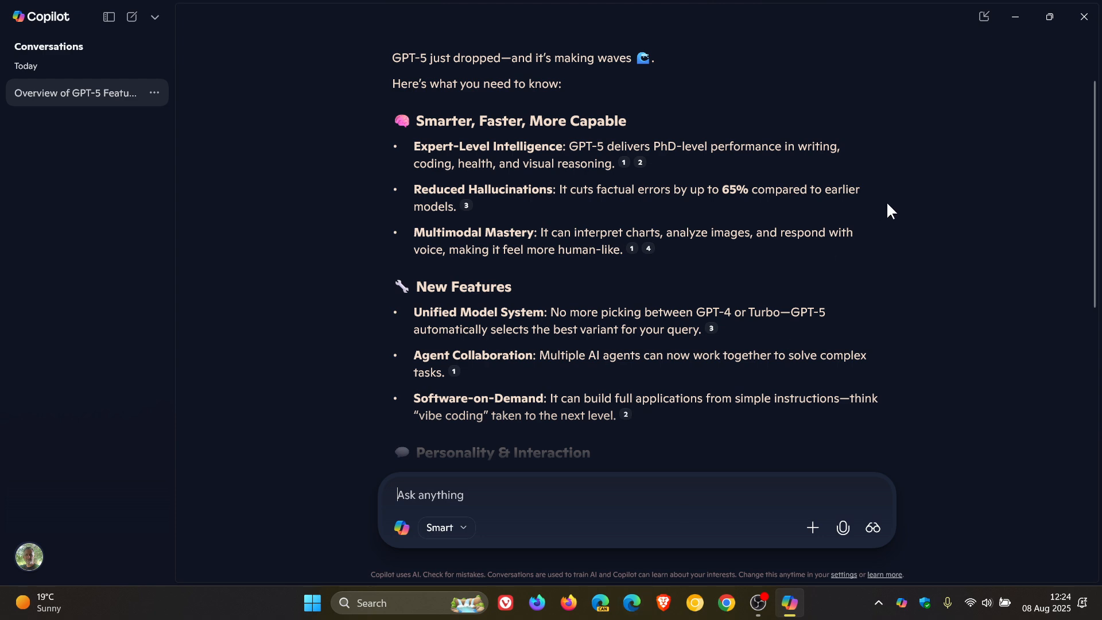
{"action": "mouse_move", "coordinate": [916, 213]}
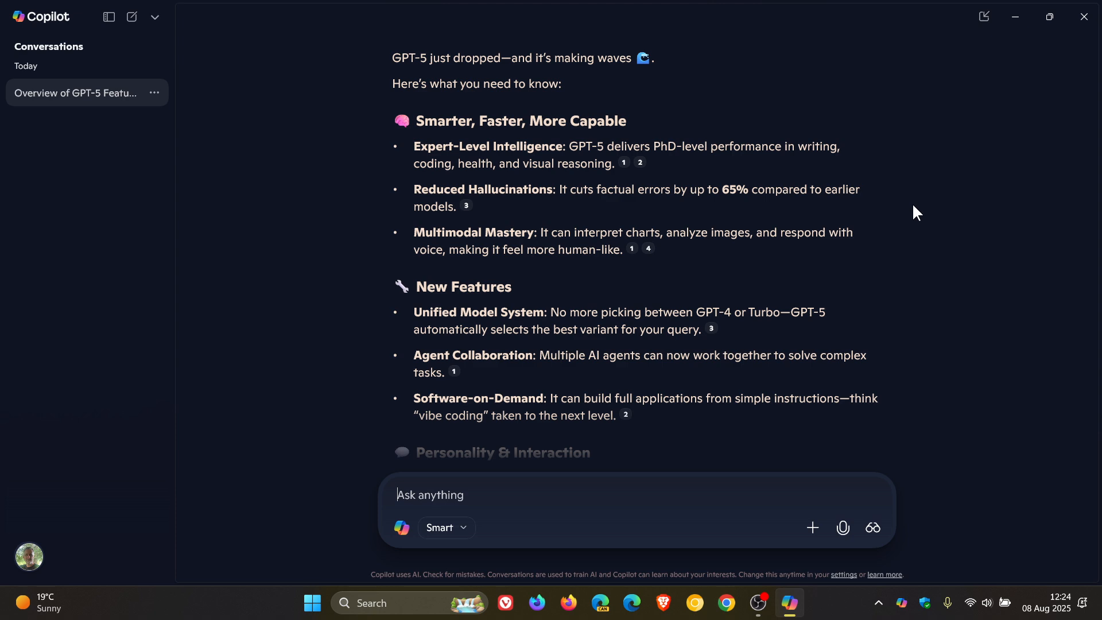
Switch the response mode back to Quick response and confirm it in the mode list
{"action": "left_click", "coordinate": [444, 526]}
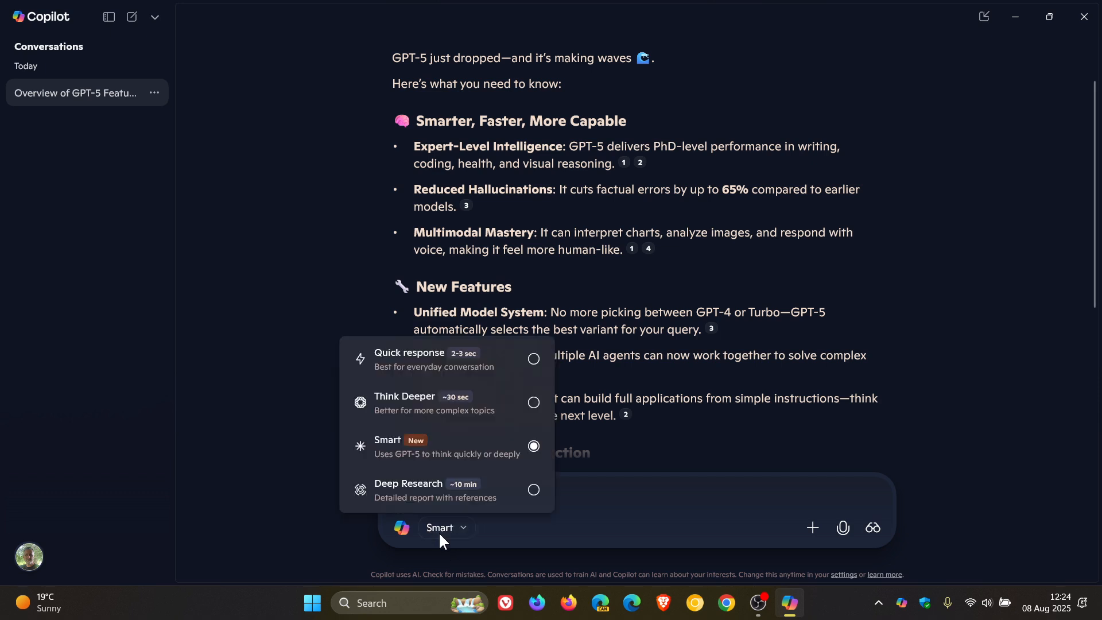
{"action": "mouse_move", "coordinate": [448, 450]}
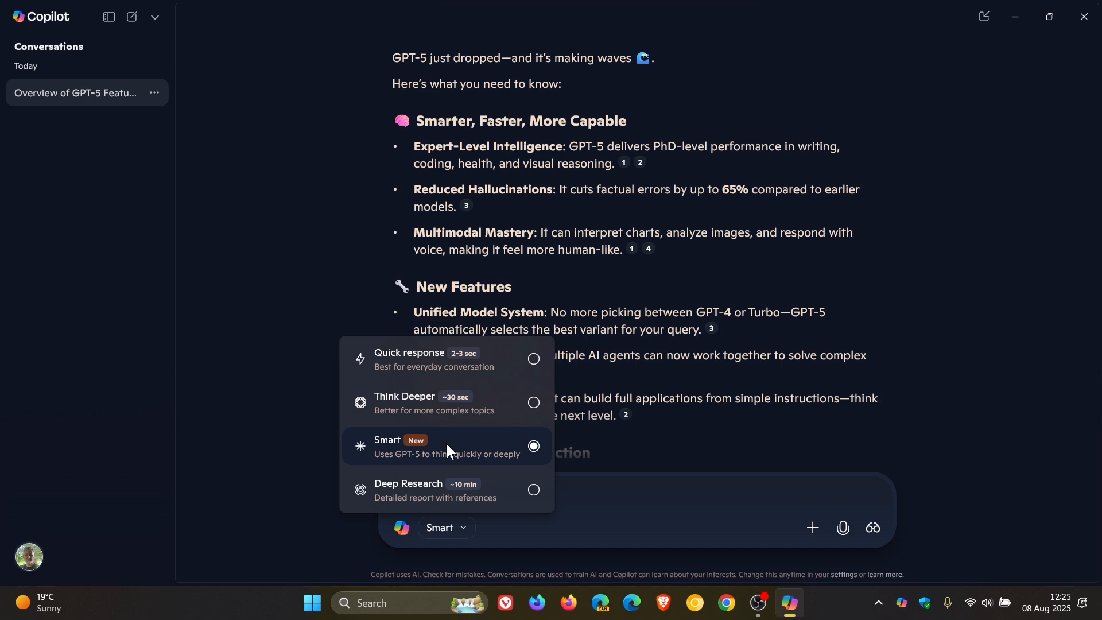
{"action": "mouse_move", "coordinate": [496, 453]}
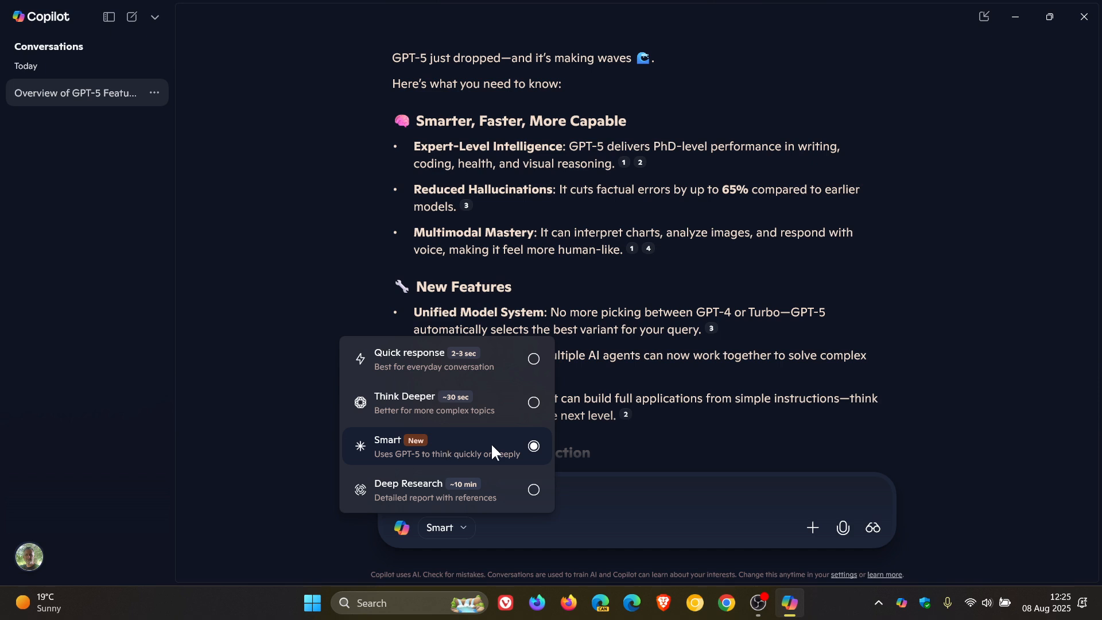
{"action": "mouse_move", "coordinate": [481, 453]}
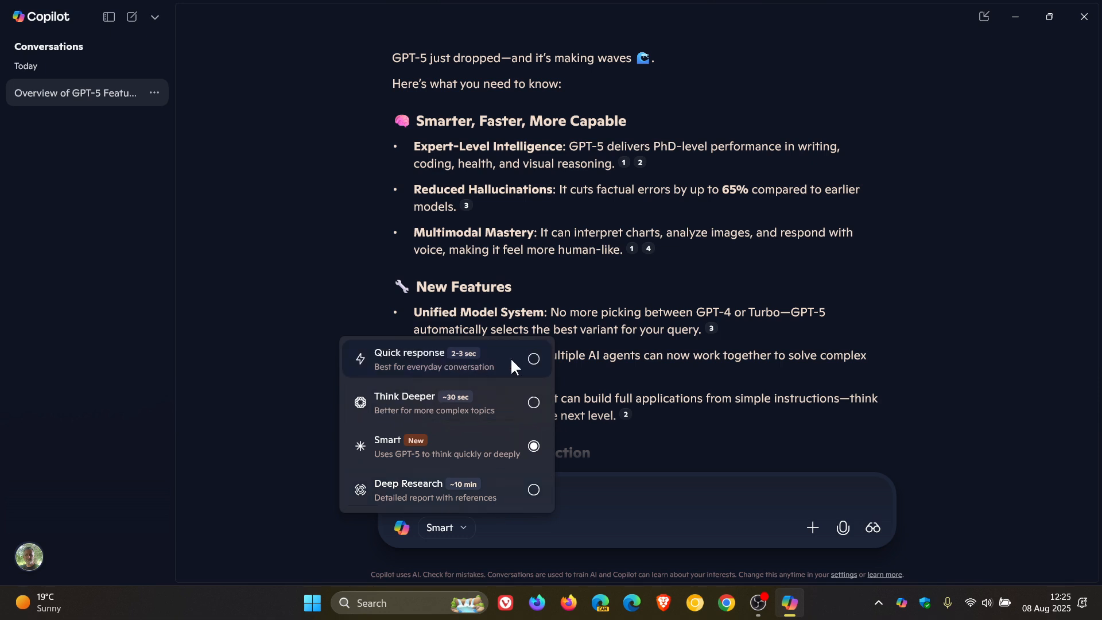
{"action": "left_click", "coordinate": [427, 358]}
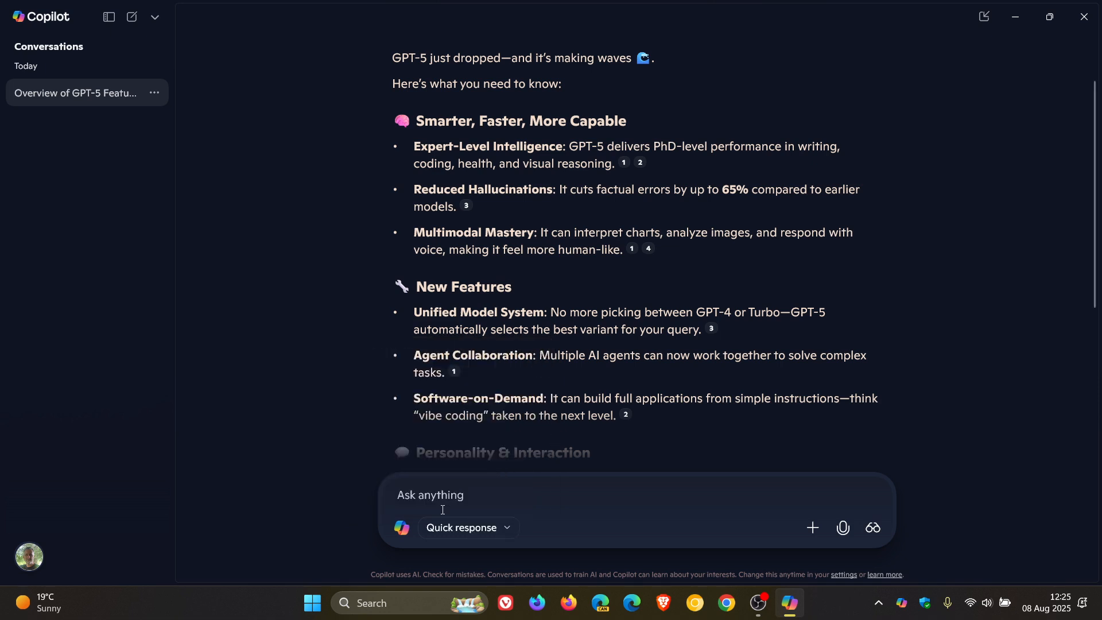
{"action": "left_click", "coordinate": [466, 527]}
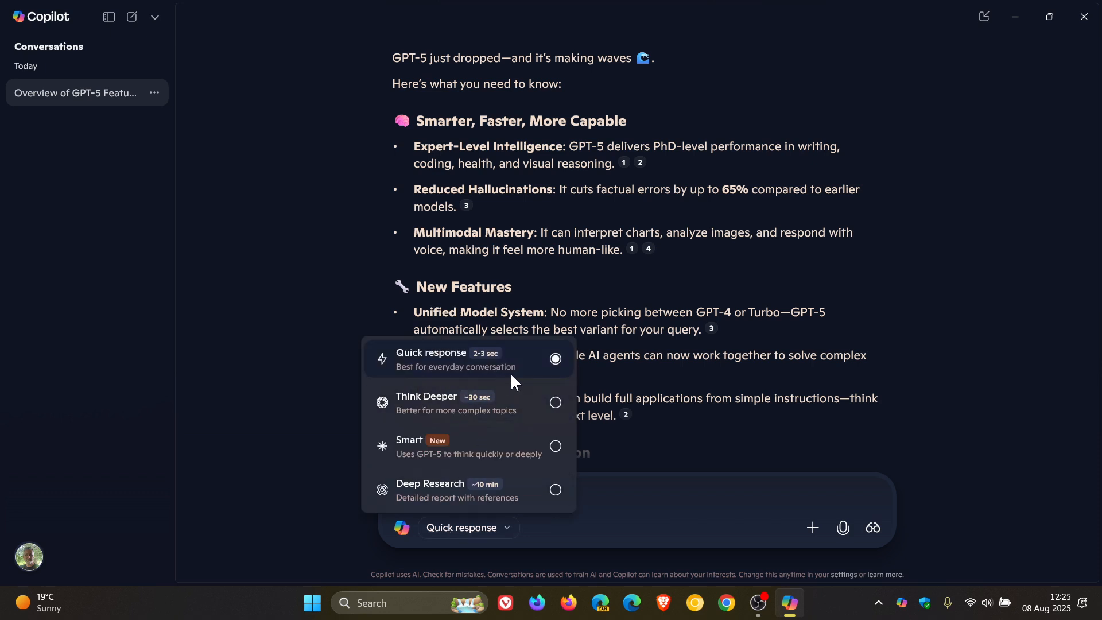
{"action": "mouse_move", "coordinate": [509, 370]}
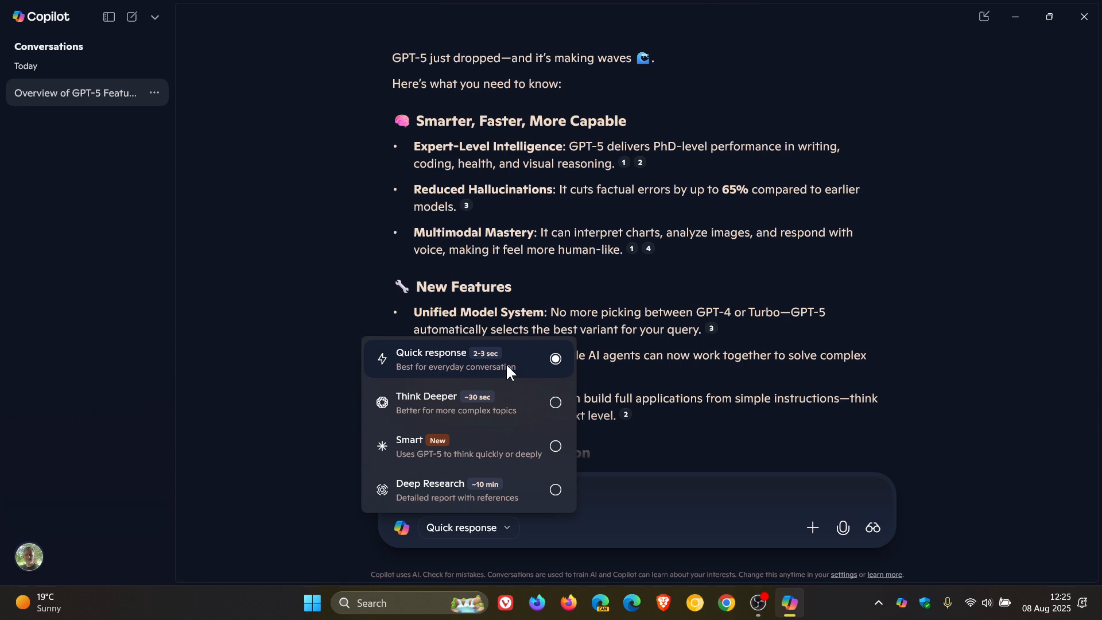